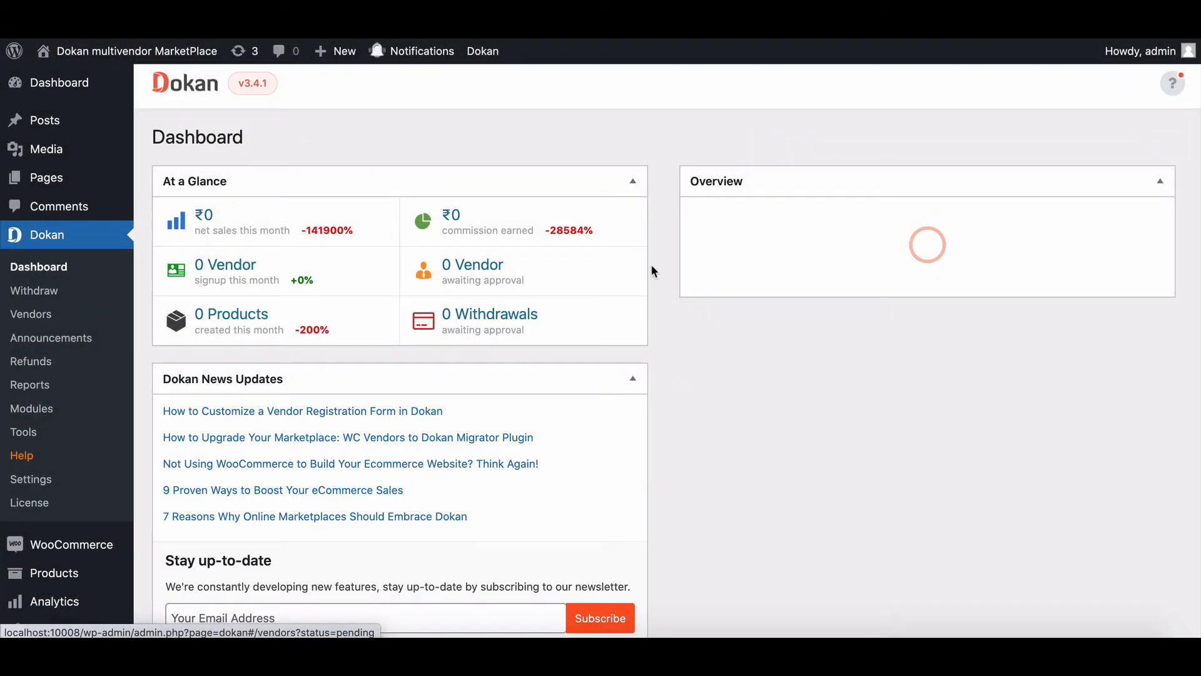
# Switch on the Report Abuse module in the Dokan Modules list
pyautogui.scroll(-3)
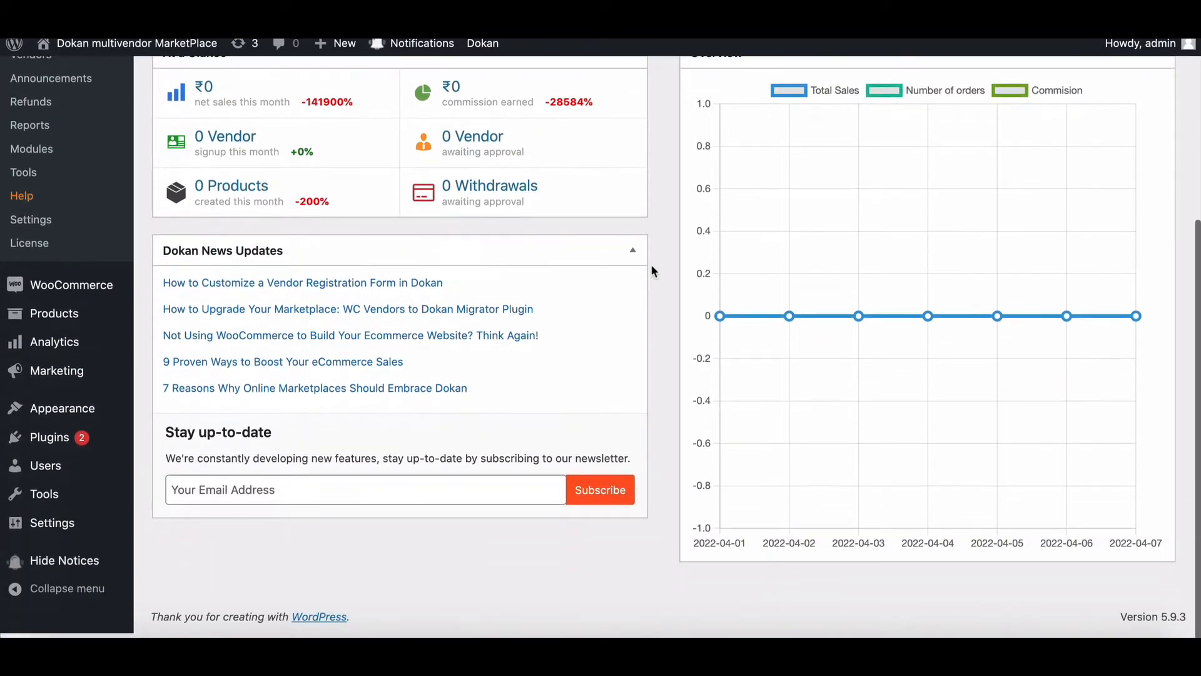
pyautogui.scroll(3)
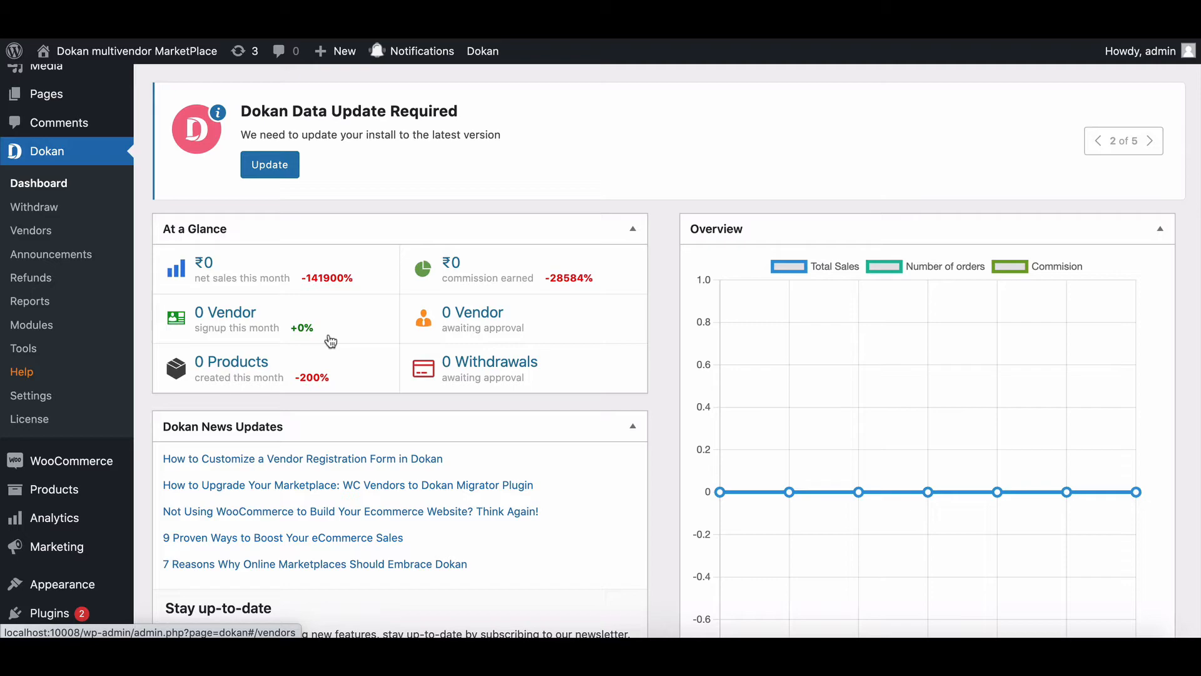
pyautogui.moveTo(32, 324)
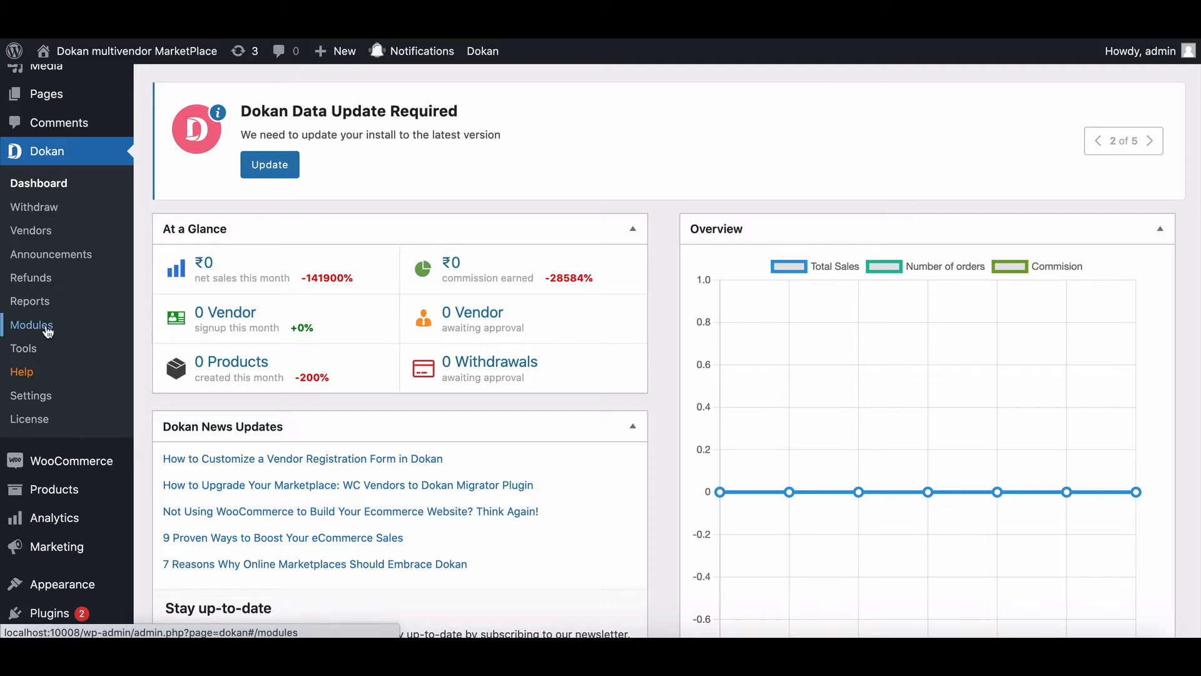
pyautogui.click(32, 324)
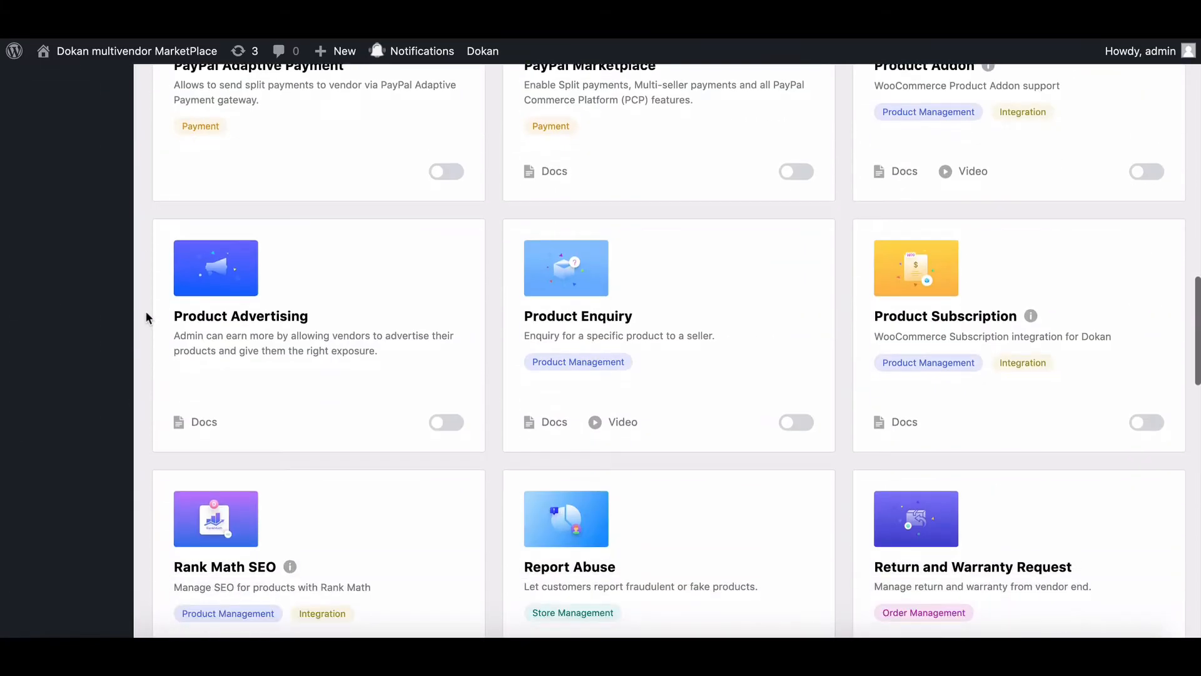
pyautogui.click(797, 534)
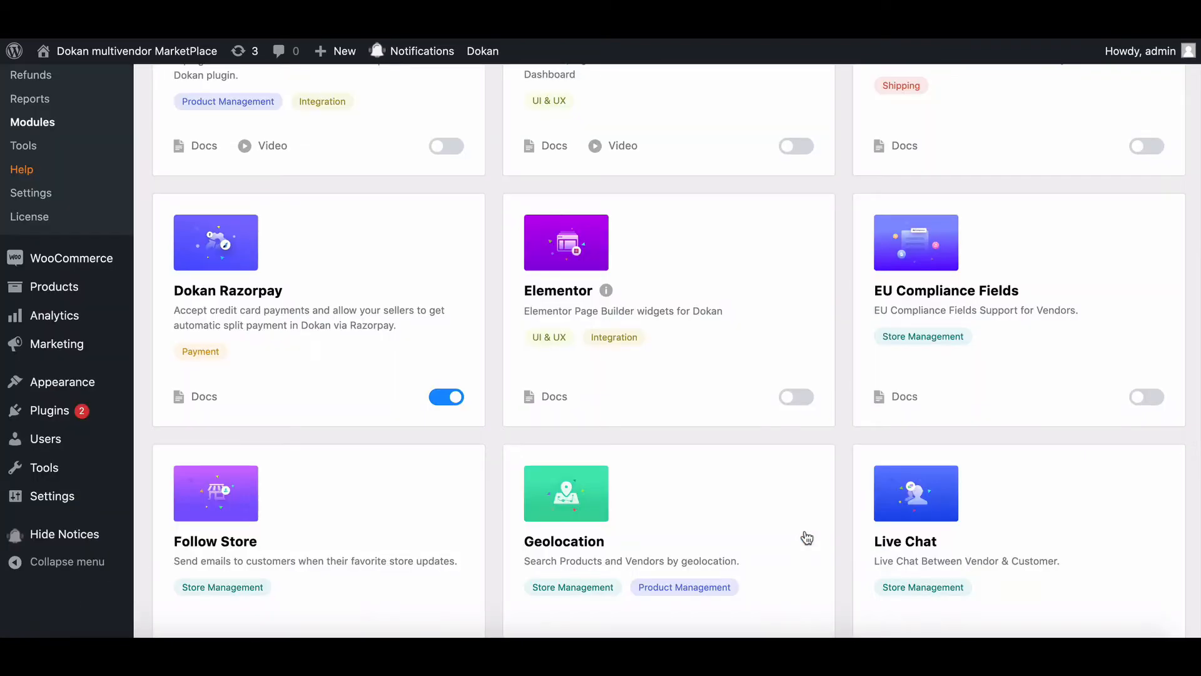
pyautogui.scroll(3)
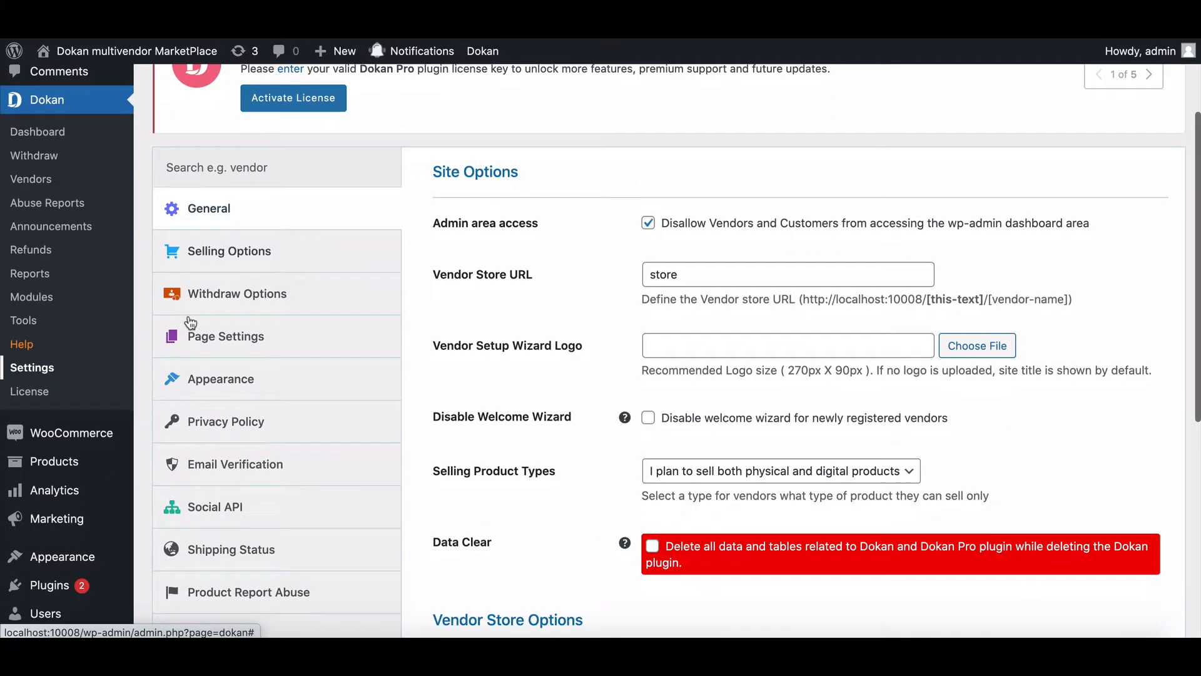
# Limit abuse reporting to logged-in users and add a custom misinformation reason ('This Conten…')
pyautogui.click(249, 591)
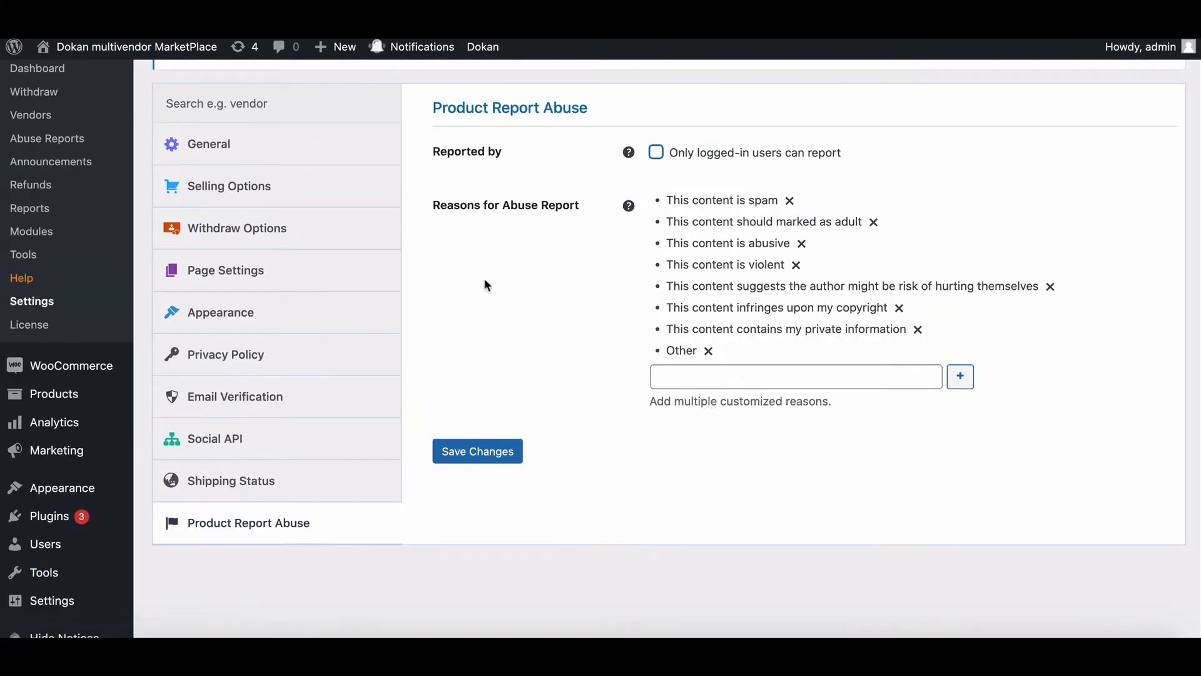
pyautogui.moveTo(538, 236)
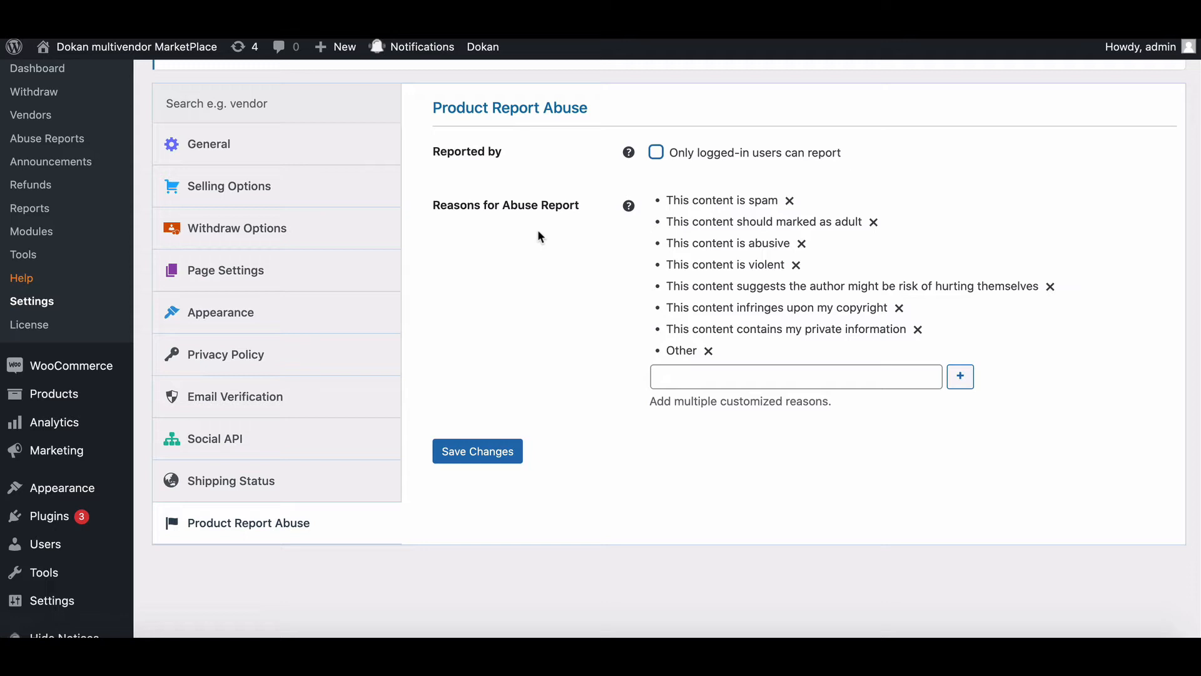
pyautogui.moveTo(574, 214)
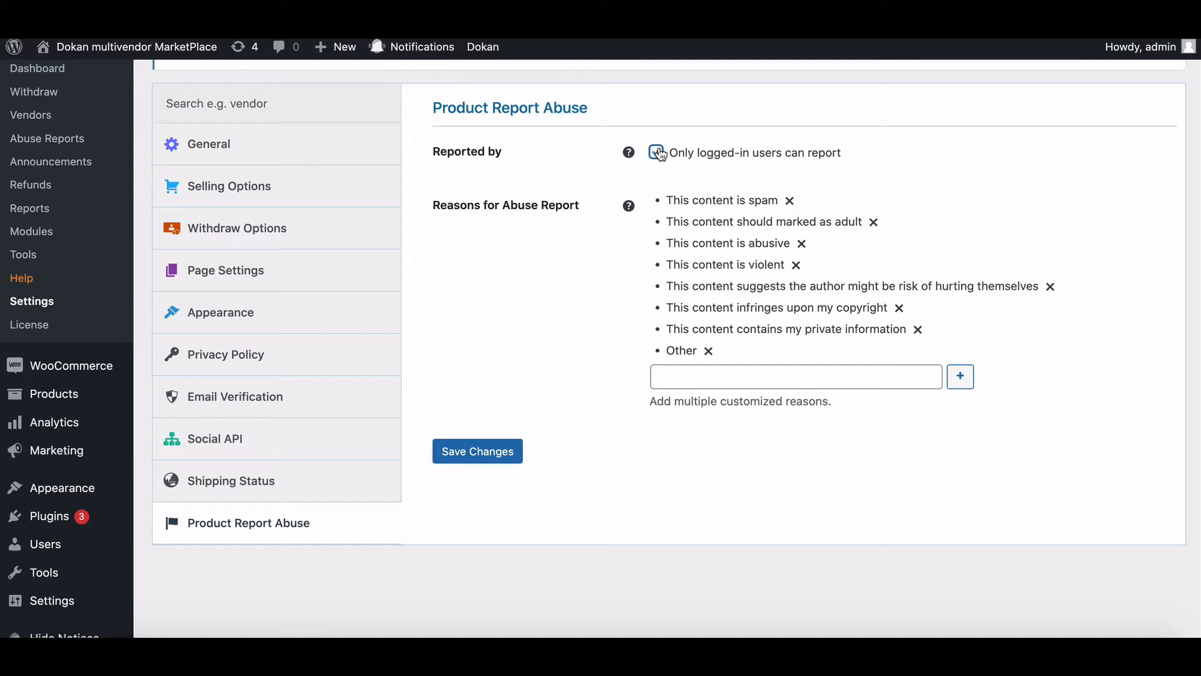
pyautogui.click(656, 152)
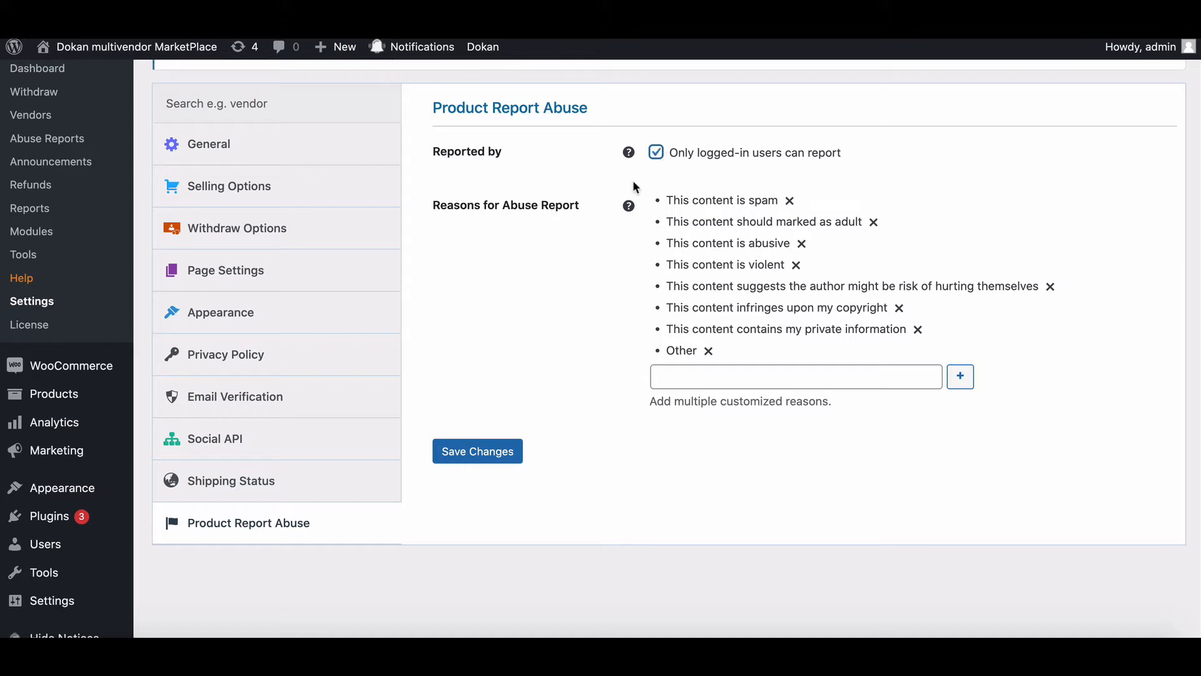
pyautogui.moveTo(719, 215)
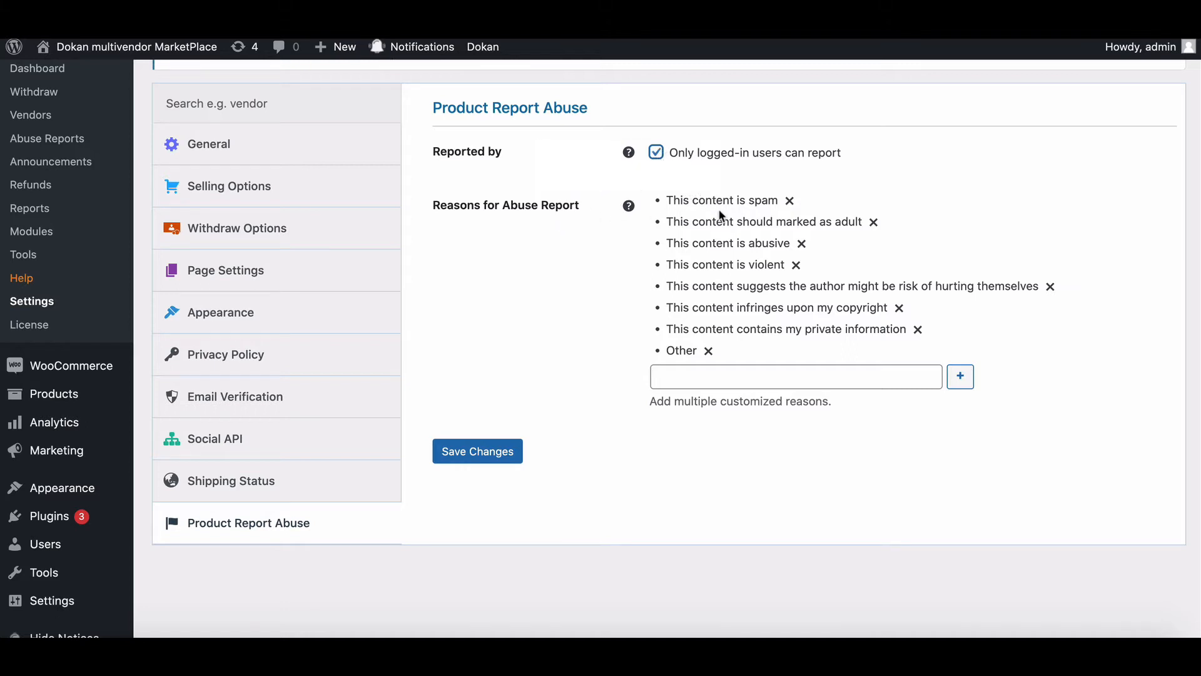
pyautogui.moveTo(688, 264)
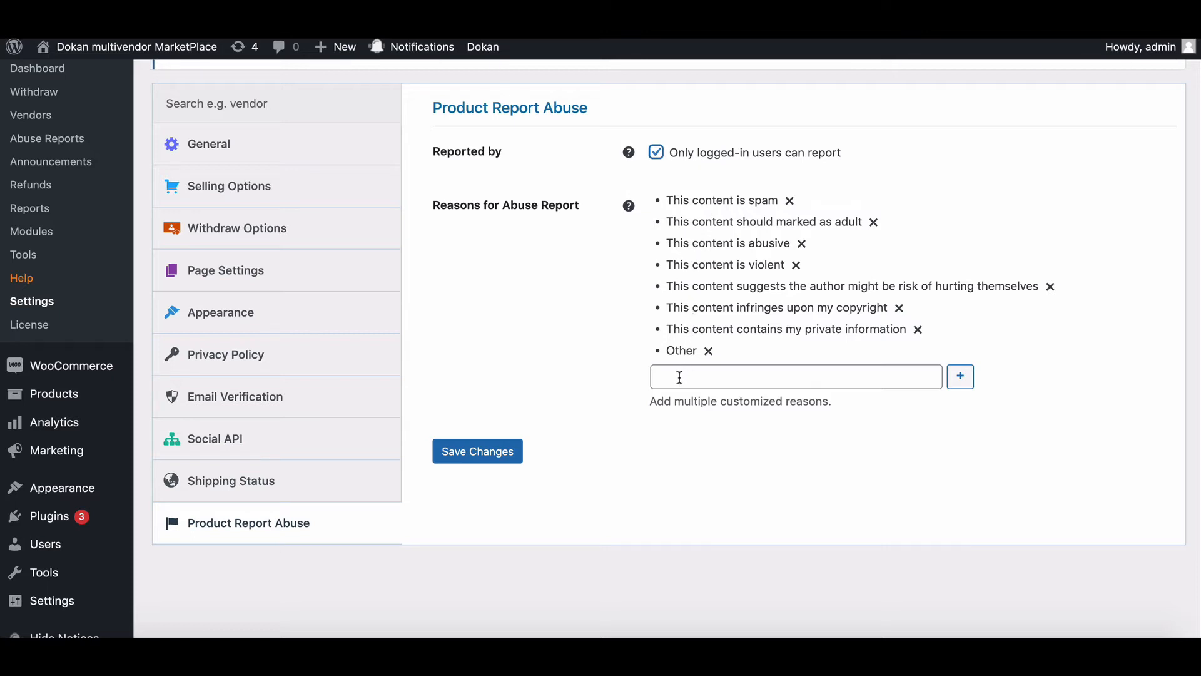
pyautogui.write('This Content are Fa')
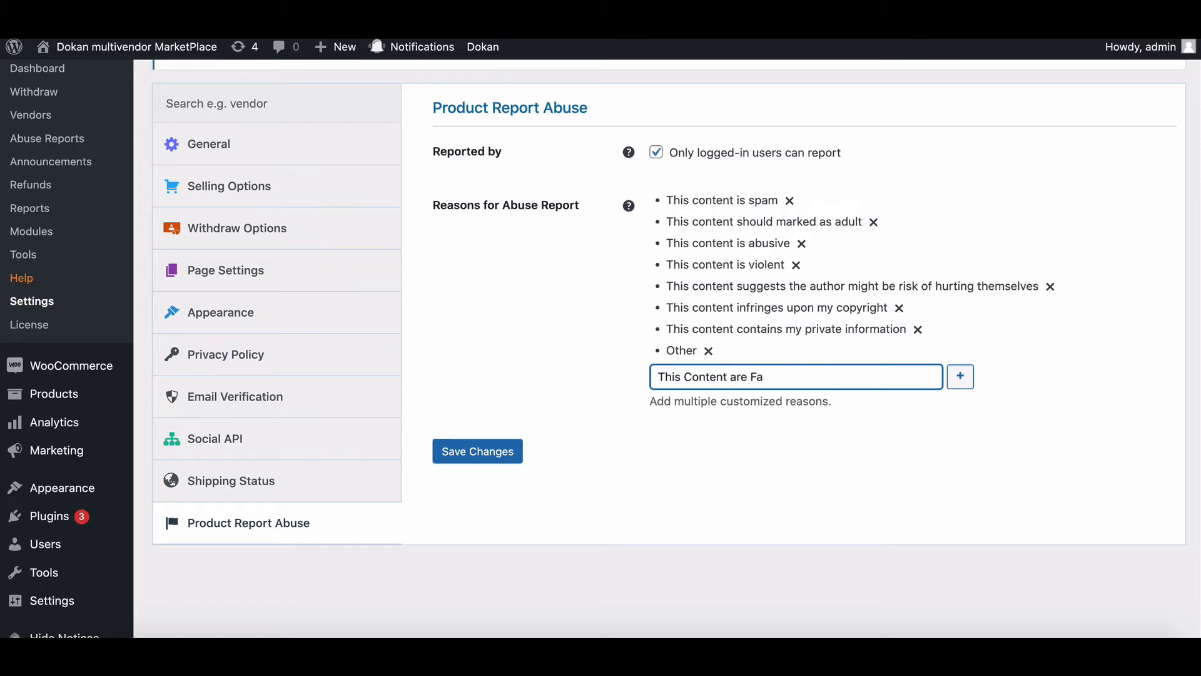
pyautogui.click(959, 376)
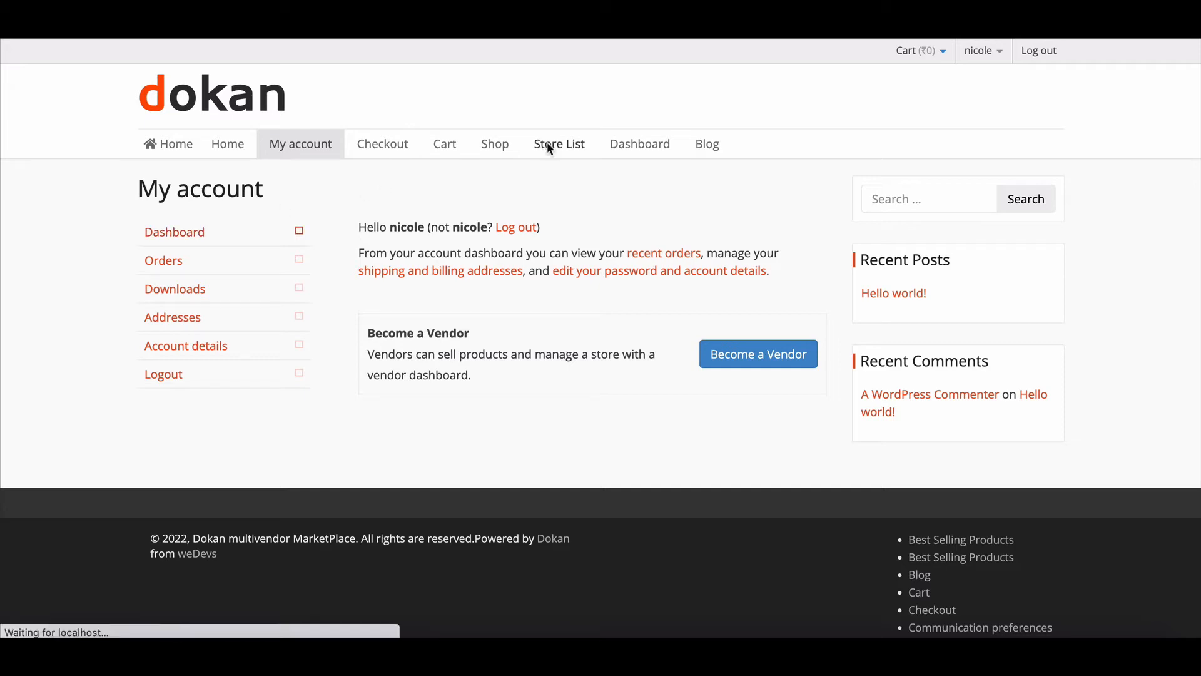
# Browse the Shop to Delux Double and open its Report Abuse form
pyautogui.click(494, 144)
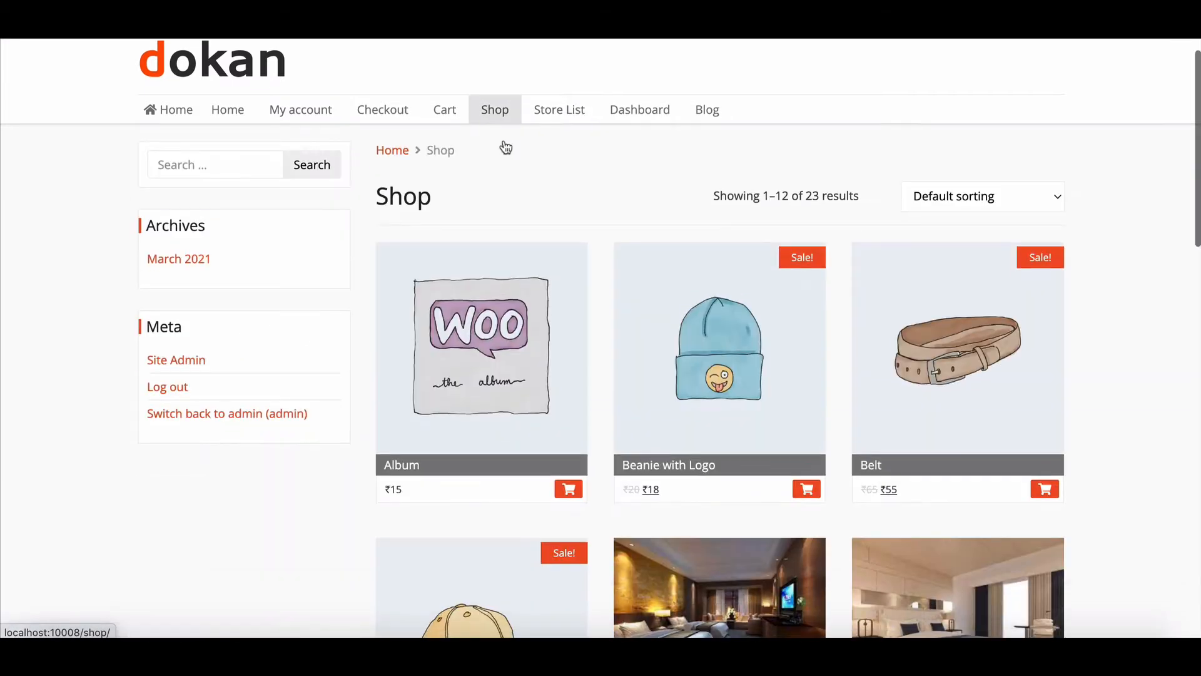
pyautogui.scroll(-3)
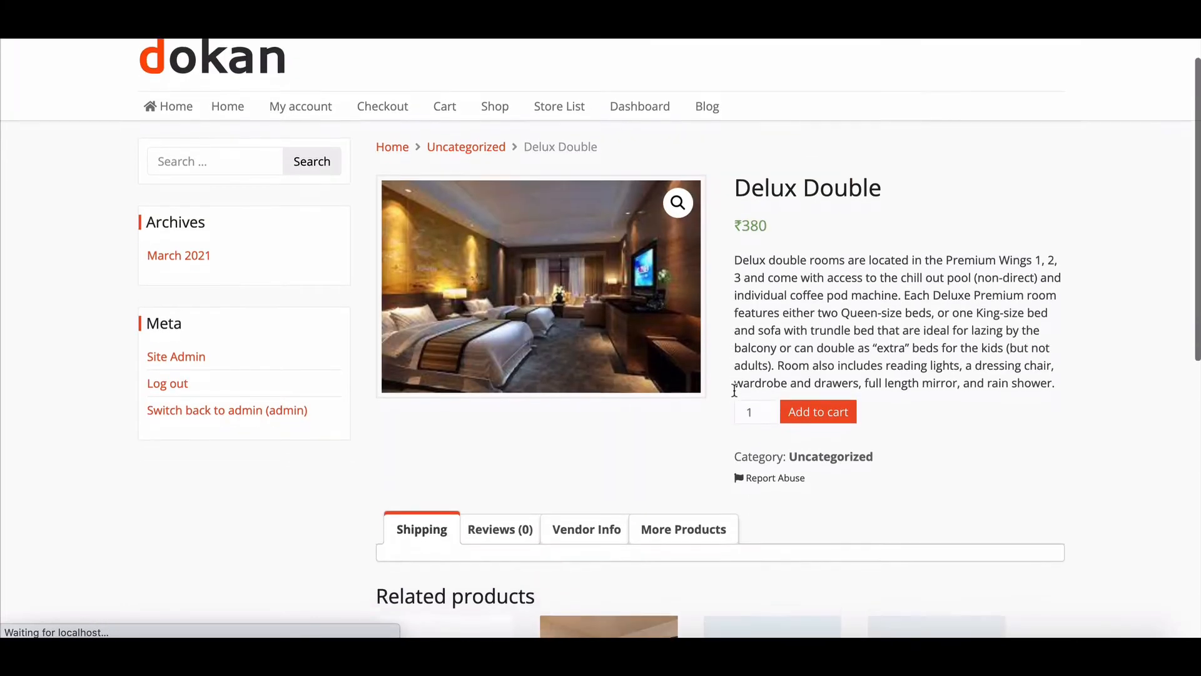
pyautogui.scroll(-3)
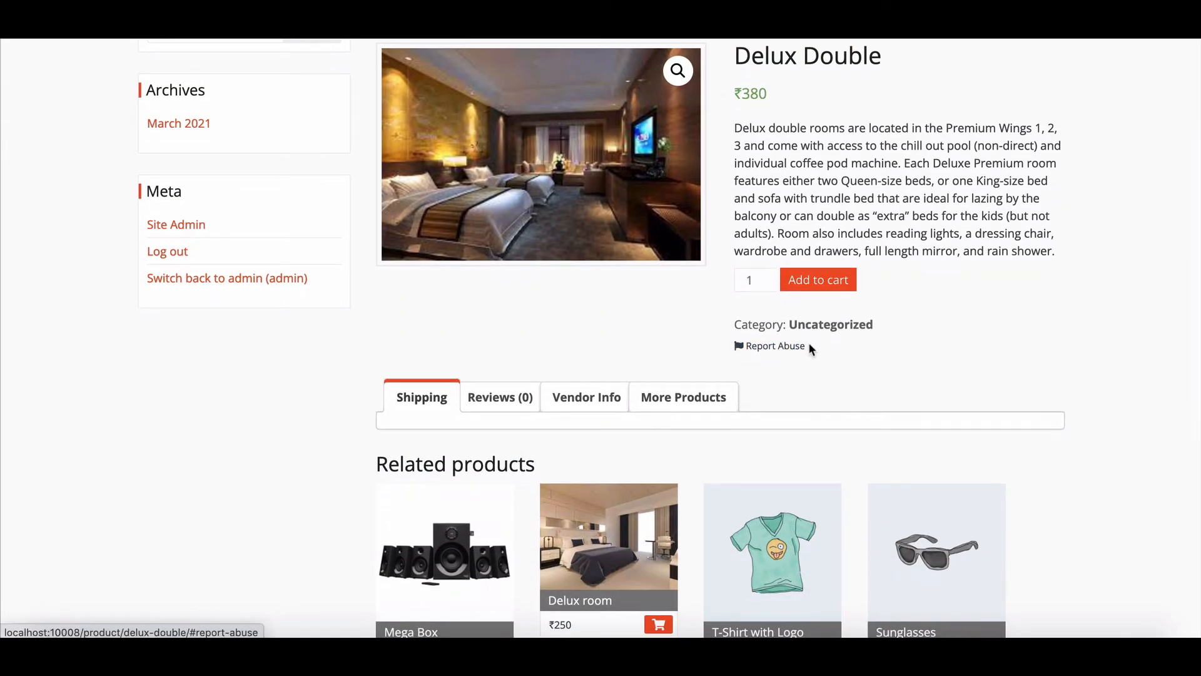
pyautogui.moveTo(765, 345)
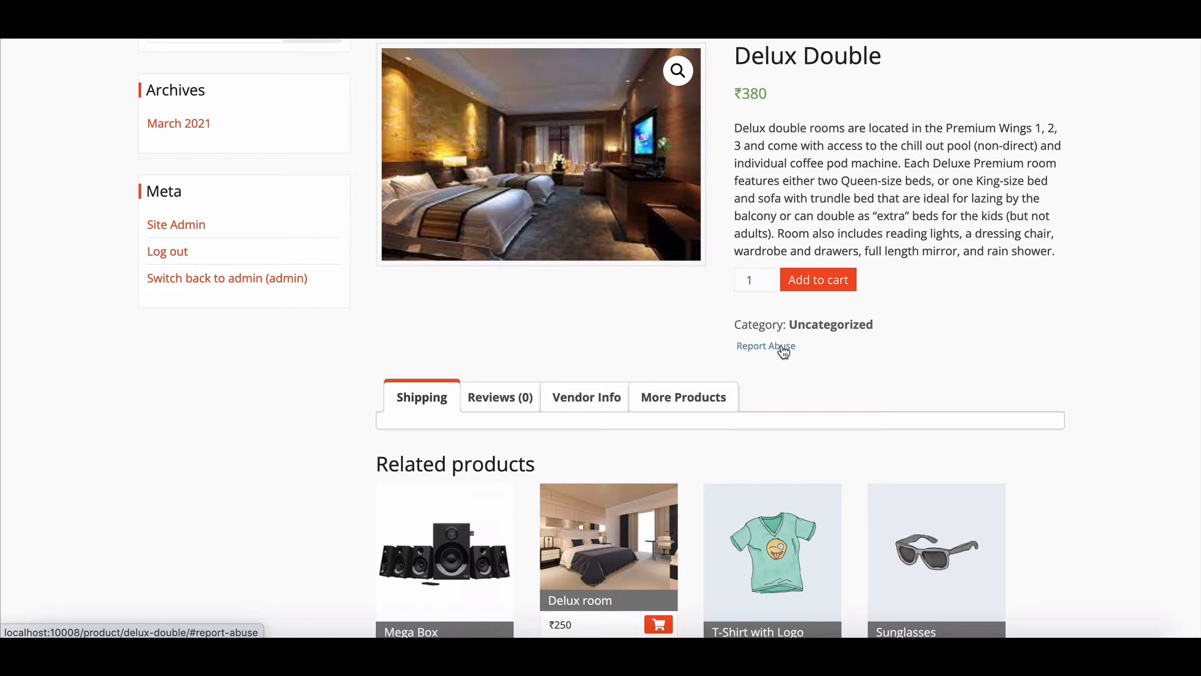
pyautogui.click(765, 345)
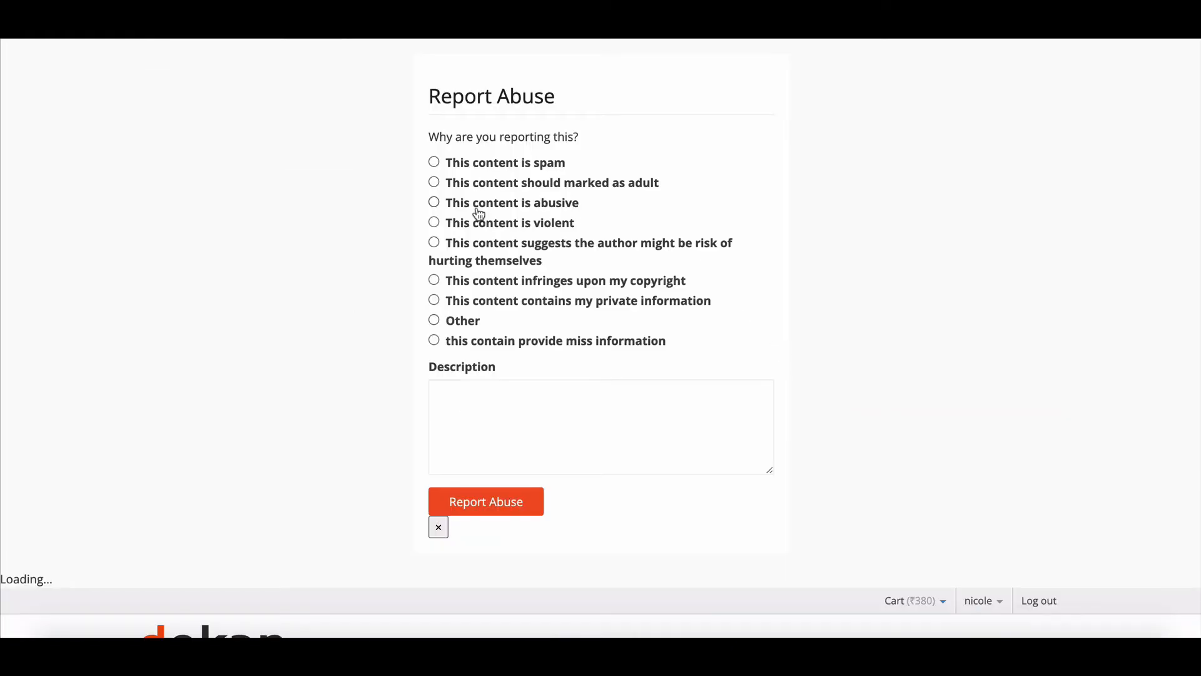
pyautogui.moveTo(482, 289)
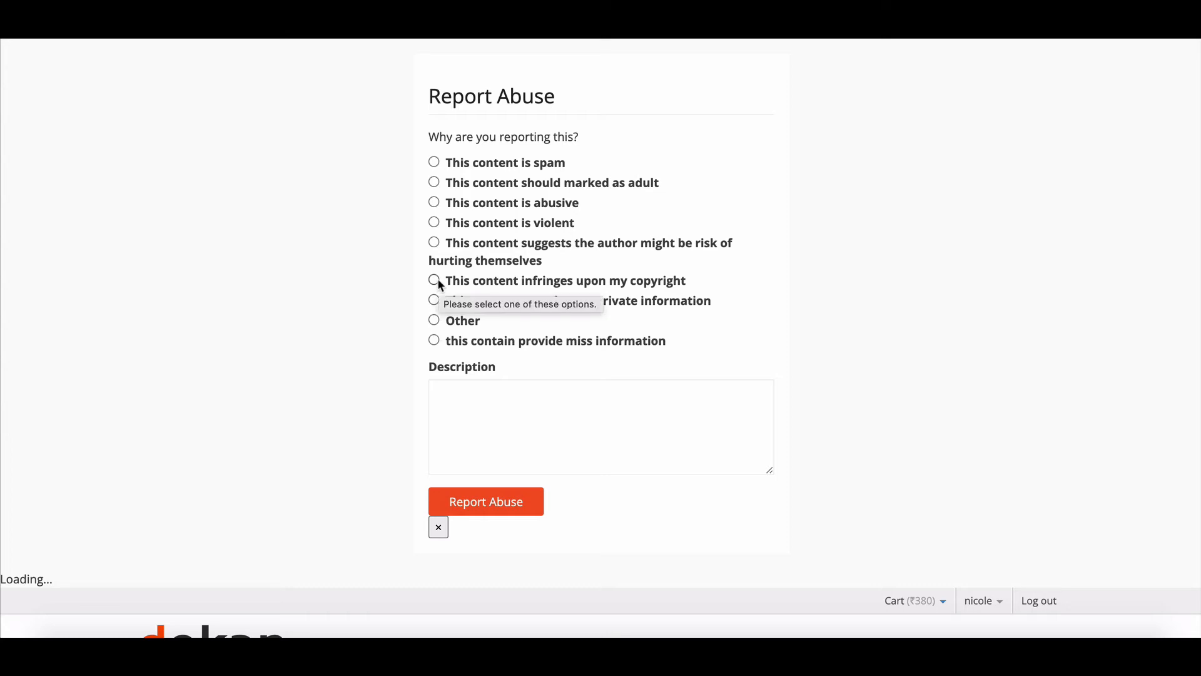
# Report Delux Double with the reason 'This content is spam'
pyautogui.click(434, 161)
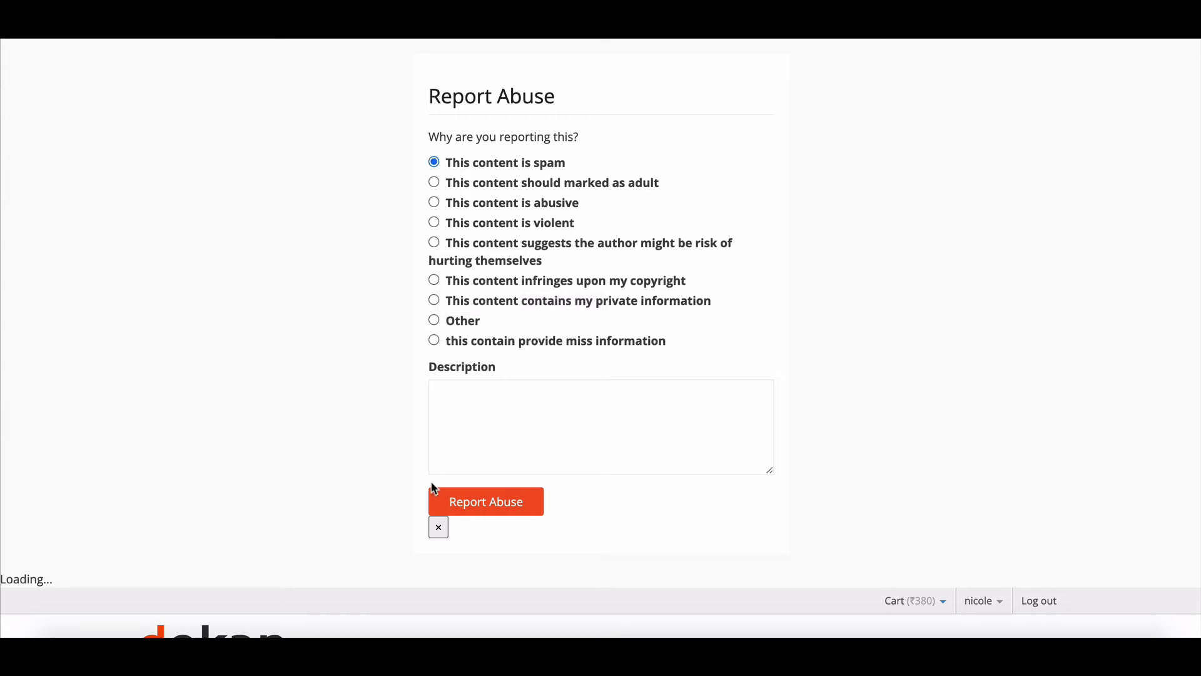
pyautogui.click(485, 501)
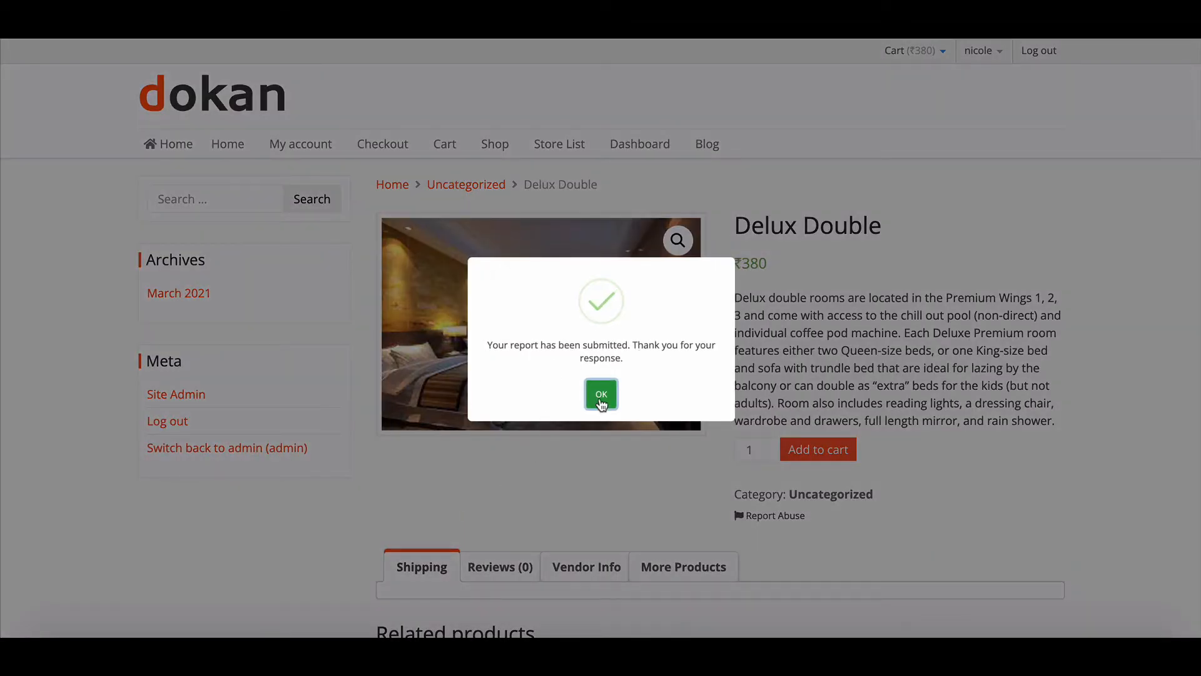
# Dismiss the report-submitted confirmation popup
pyautogui.click(601, 393)
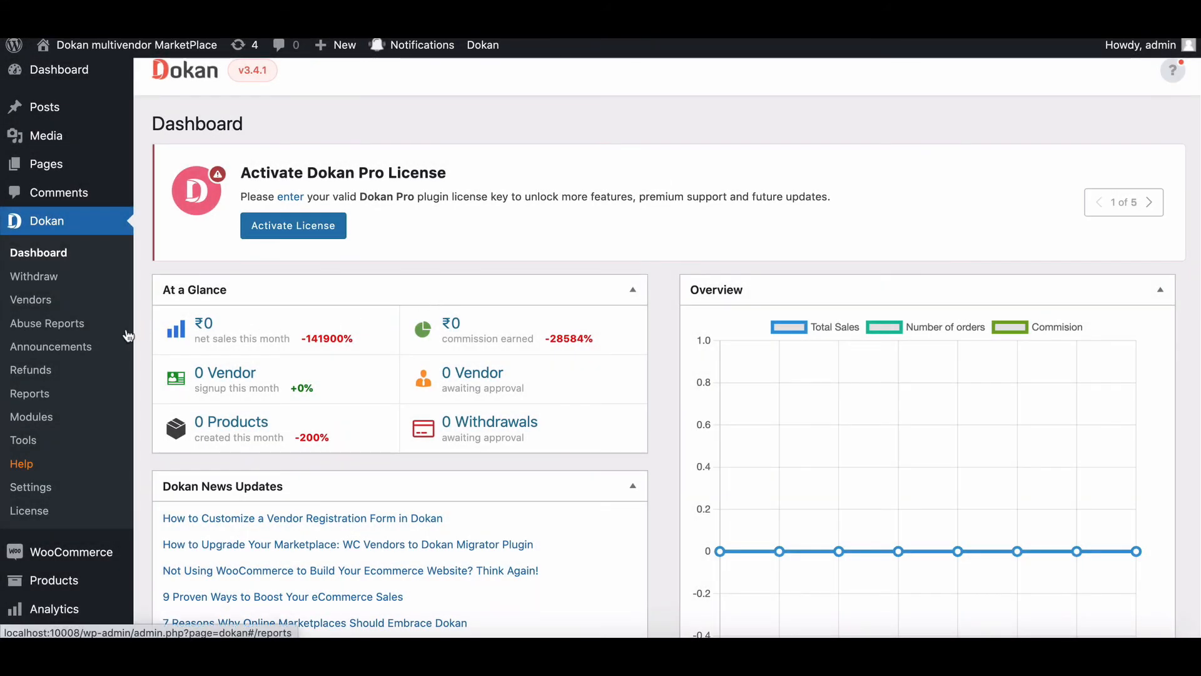
# View nicole's spam report on Delux Double in Dokan Abuse Reports, then close its details
pyautogui.click(47, 323)
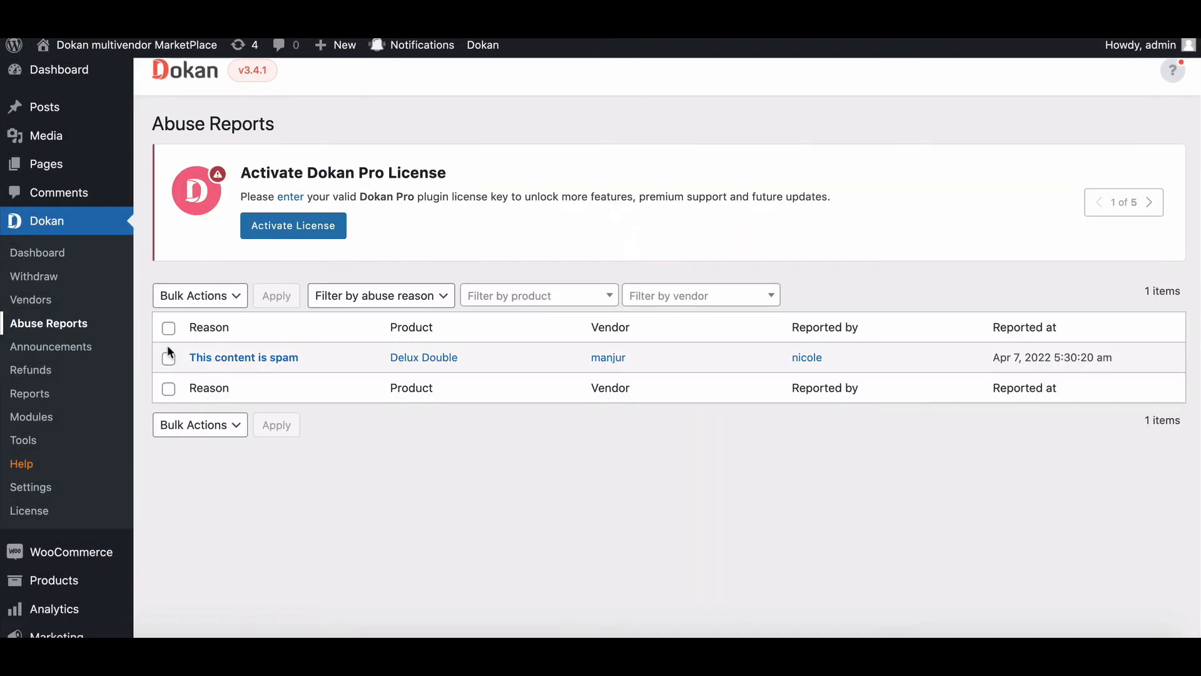
pyautogui.moveTo(361, 362)
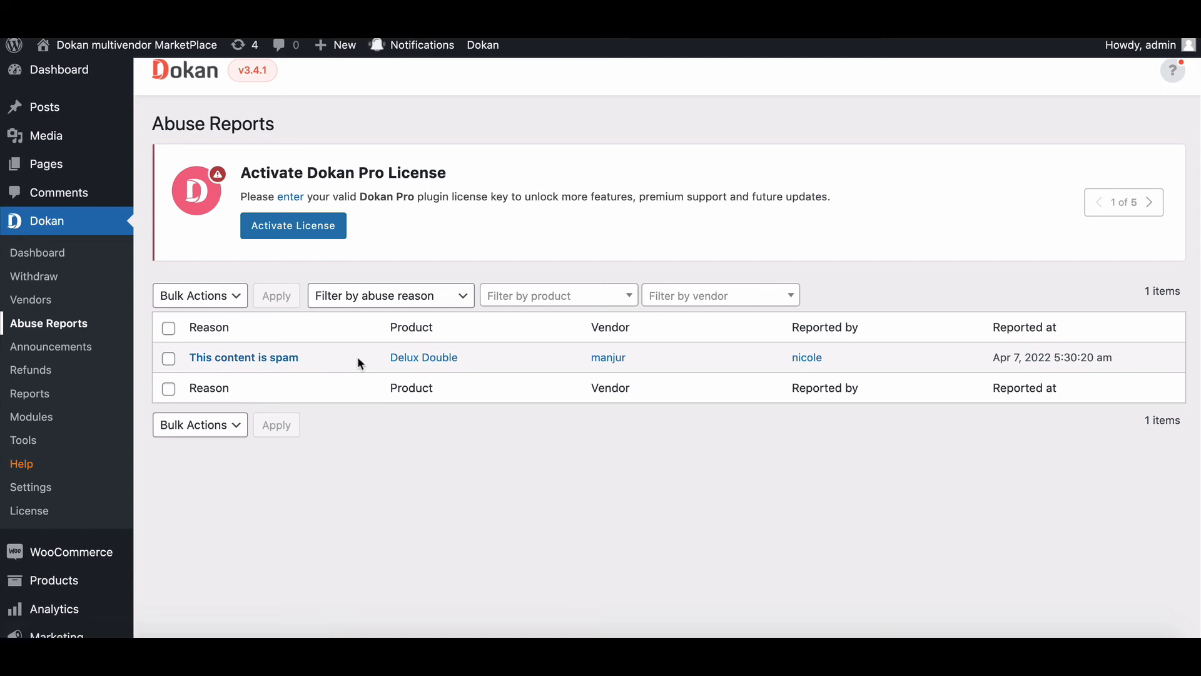
pyautogui.click(243, 357)
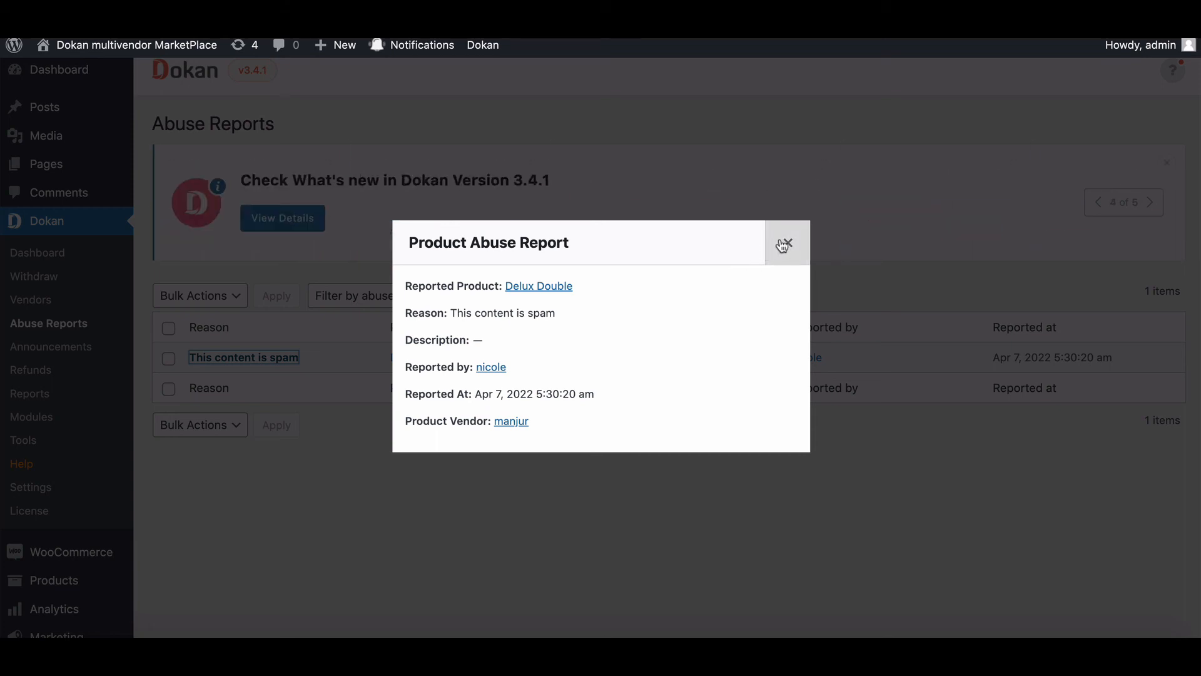
pyautogui.click(785, 243)
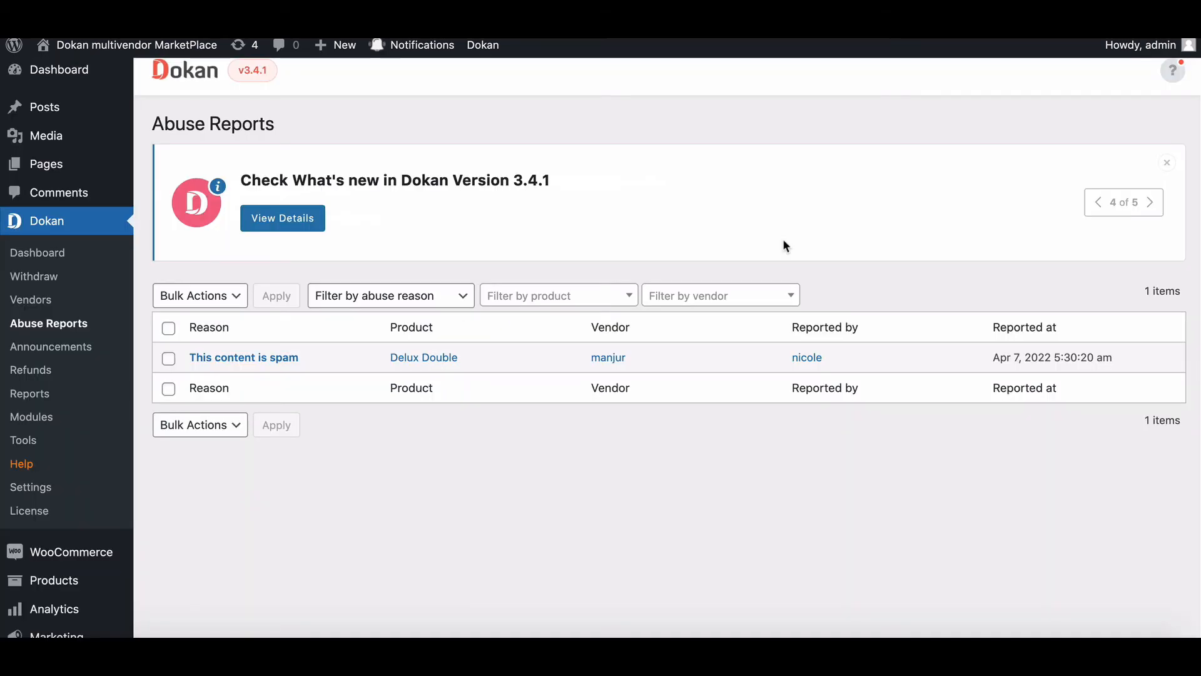